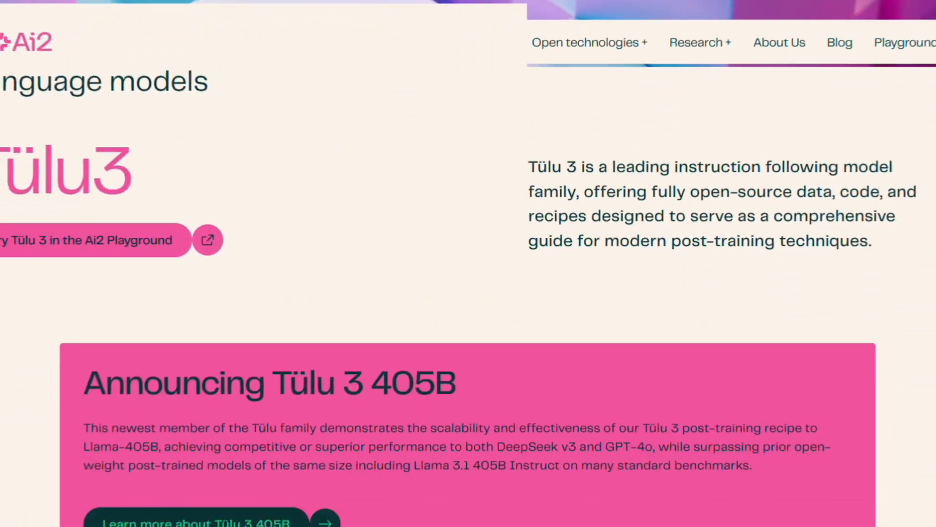
scroll("down", 3)
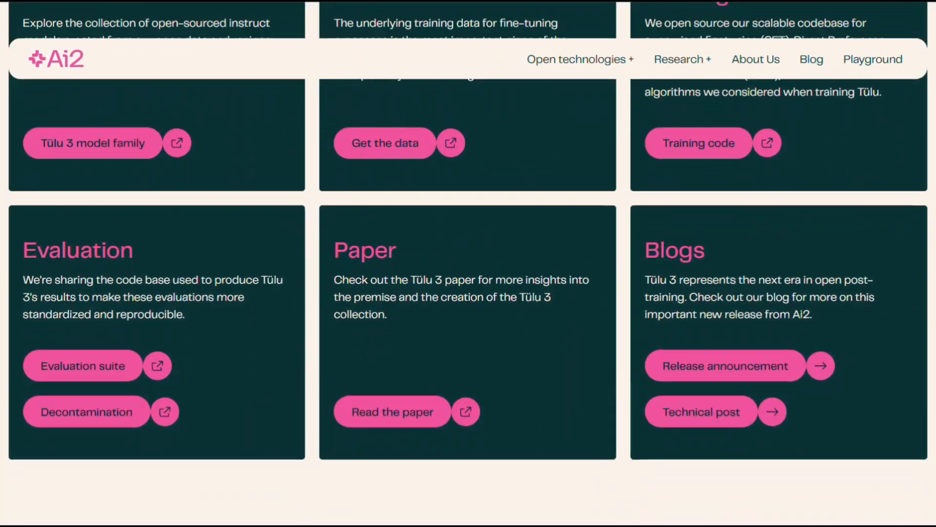